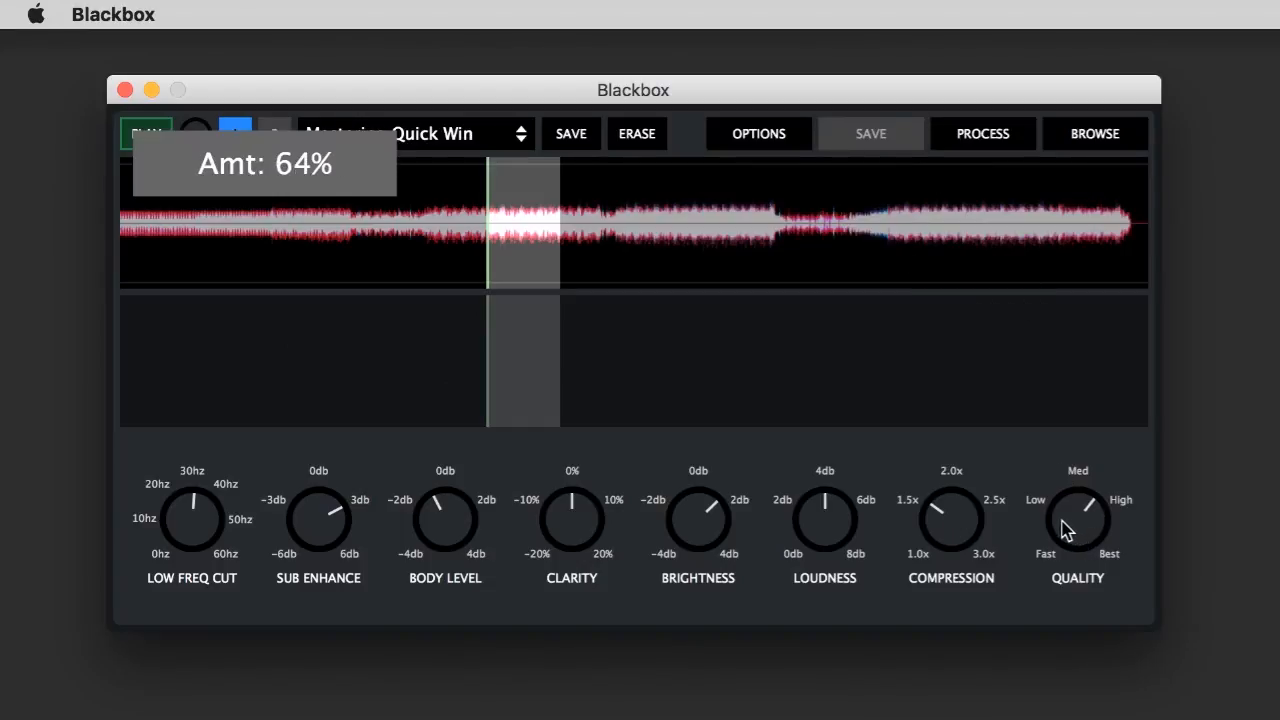
Step: Turn the QUALITY knob to High with the Mastering Quick Win preset loaded
{"action": "left_click", "coordinate": [982, 133]}
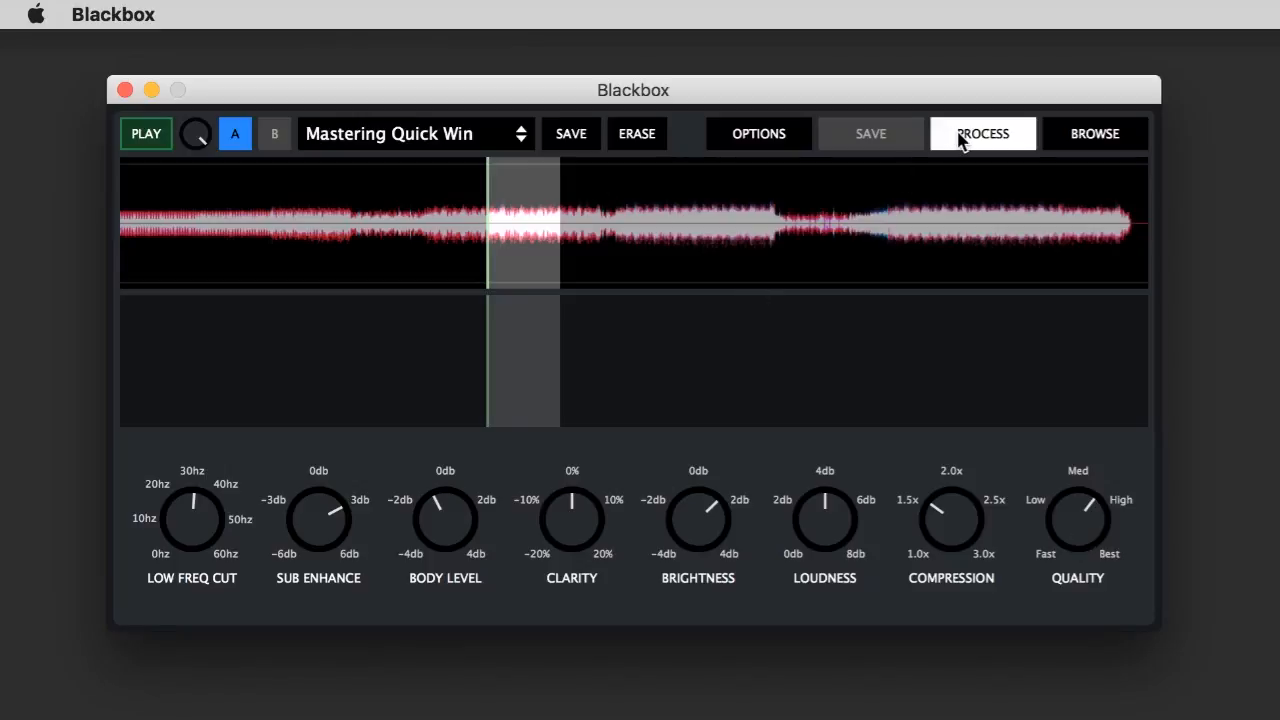
Step: Process the selection with Mastering Quick Win, confirming the overwrite of earlier results
{"action": "left_click", "coordinate": [983, 133]}
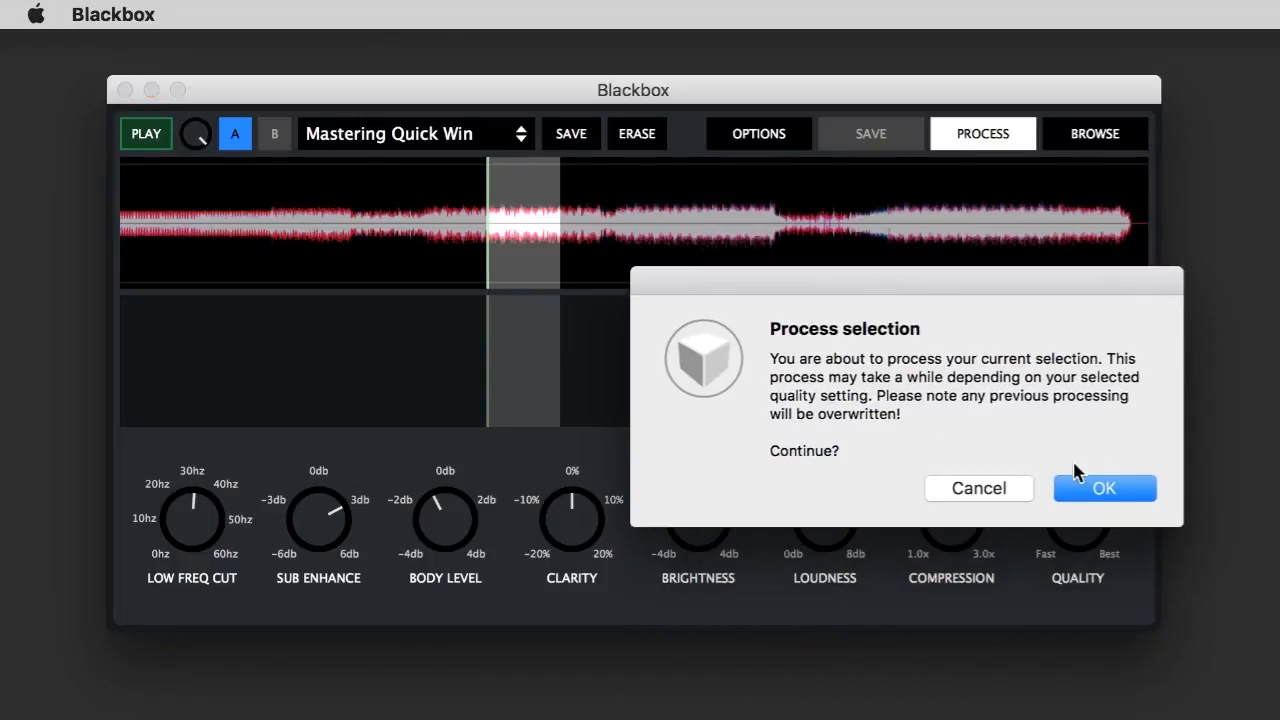
{"action": "left_click", "coordinate": [1104, 488]}
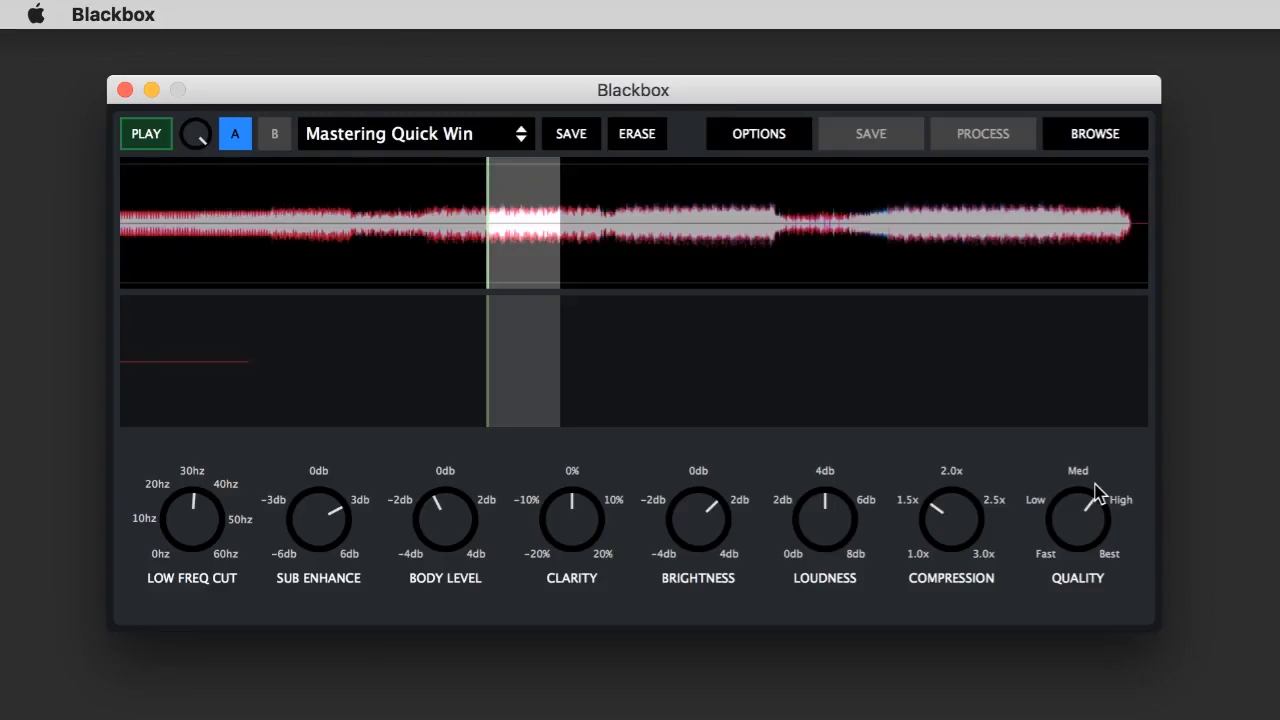
Step: Play from near the processed section, toggling A and B between original and mastered audio
{"action": "left_click", "coordinate": [274, 133]}
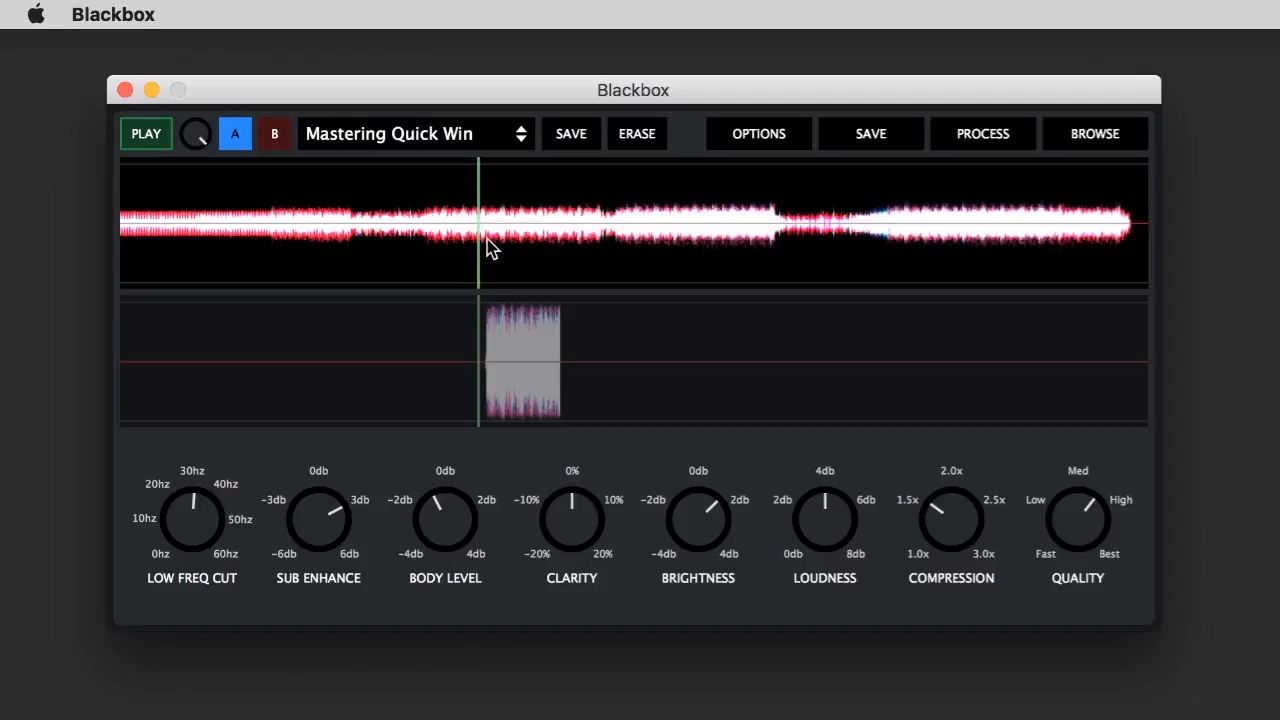
{"action": "mouse_move", "coordinate": [473, 243]}
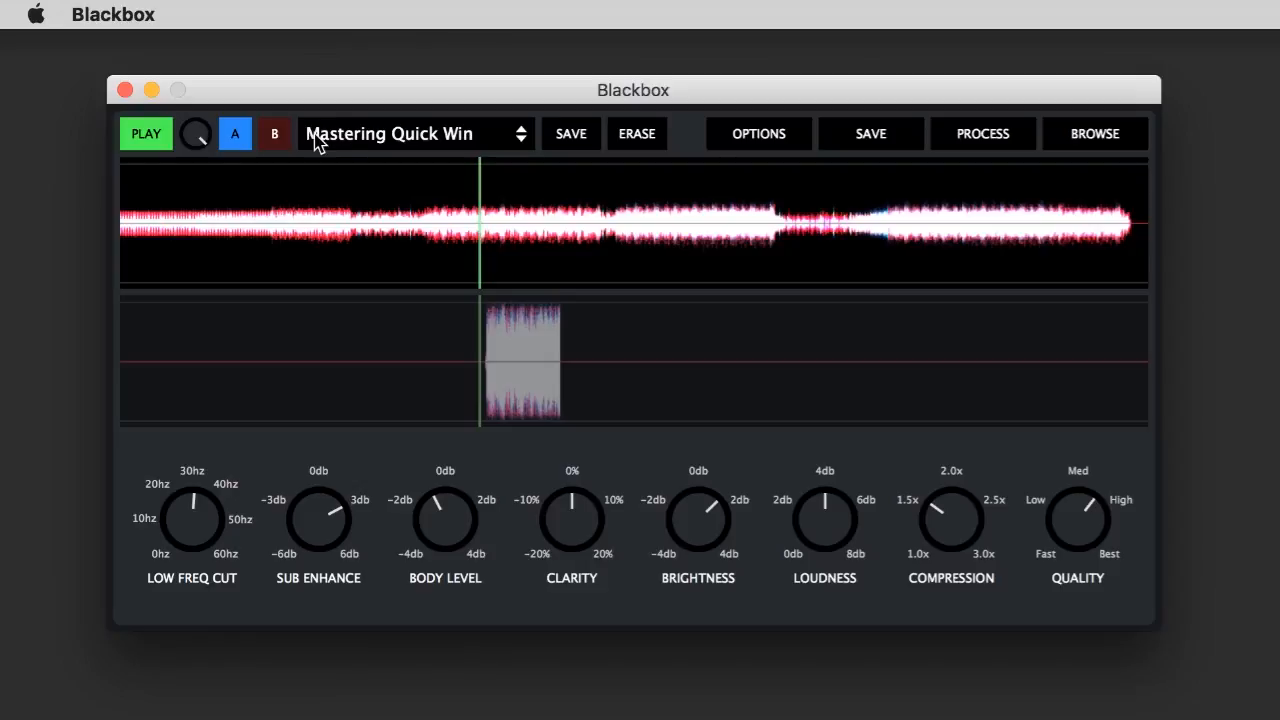
{"action": "left_click", "coordinate": [274, 134]}
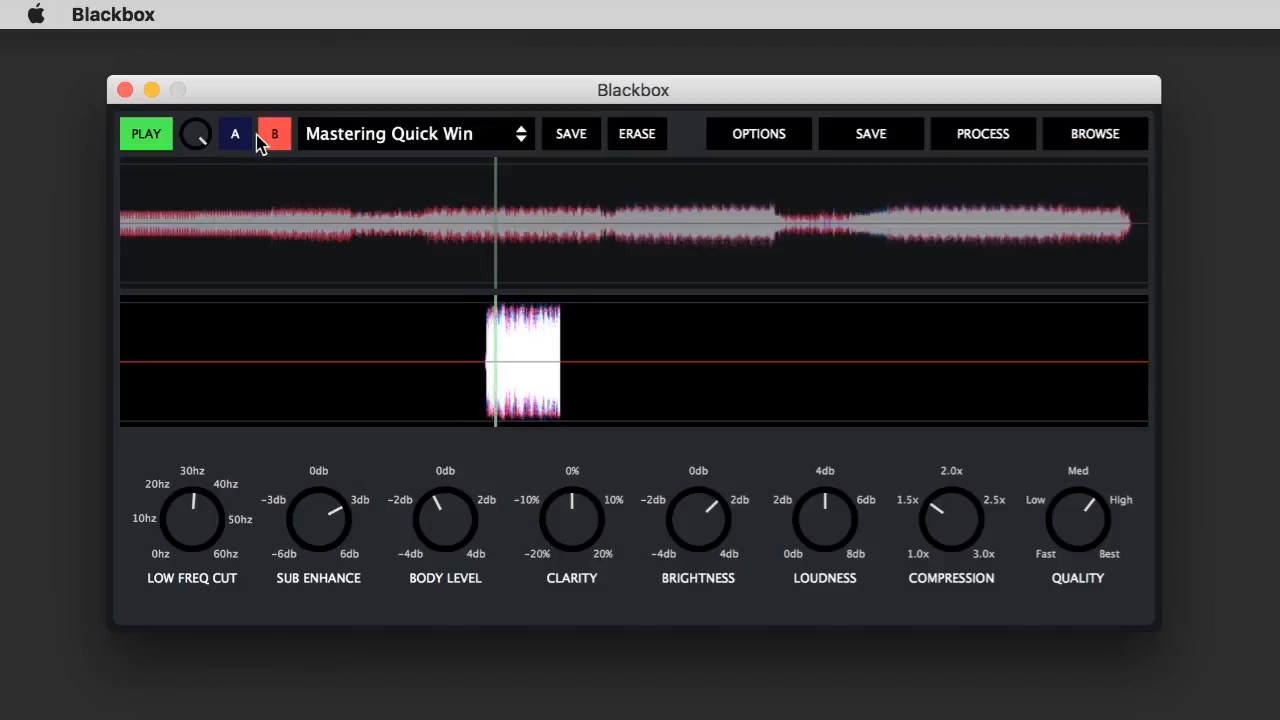
{"action": "left_click", "coordinate": [235, 133]}
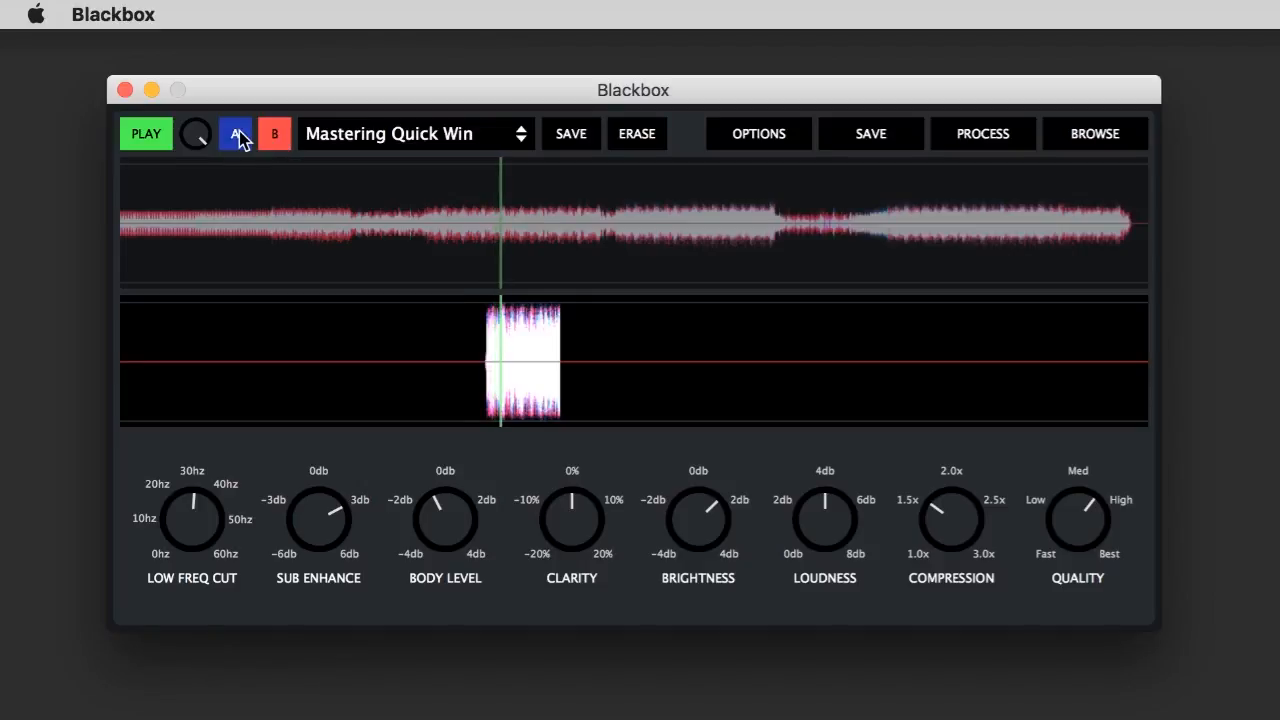
{"action": "left_click", "coordinate": [236, 133]}
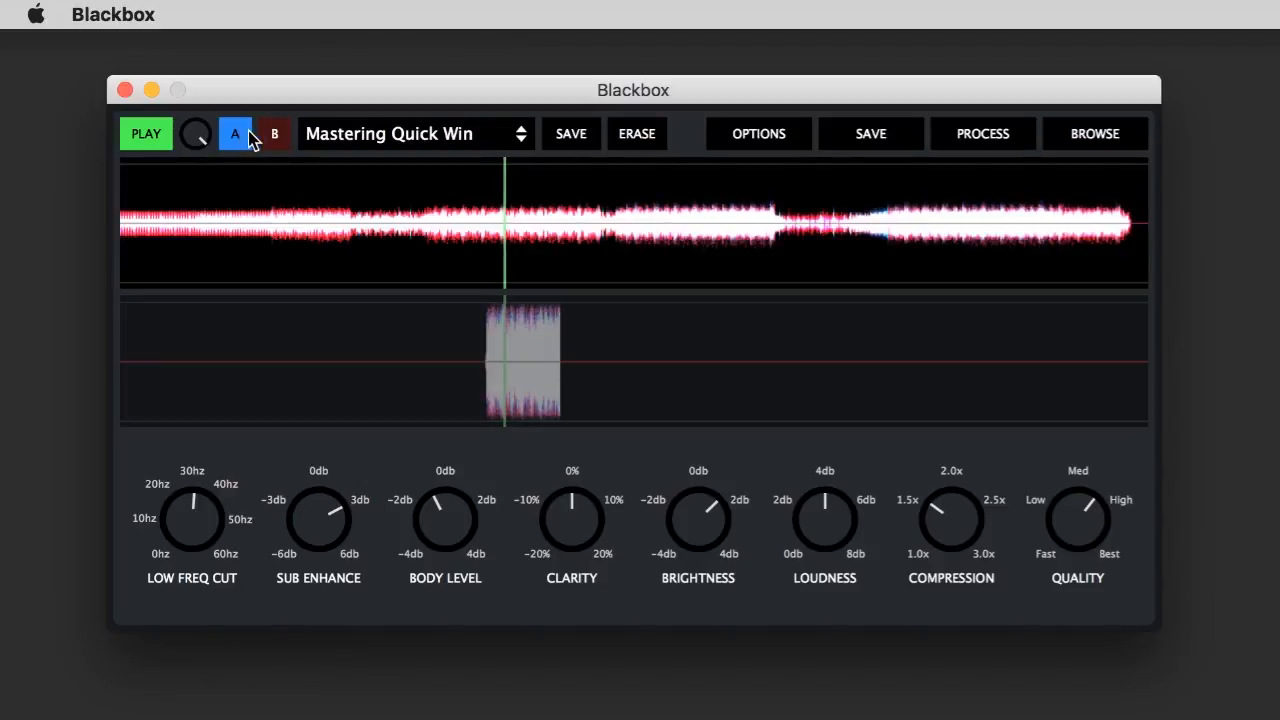
{"action": "left_click", "coordinate": [274, 133]}
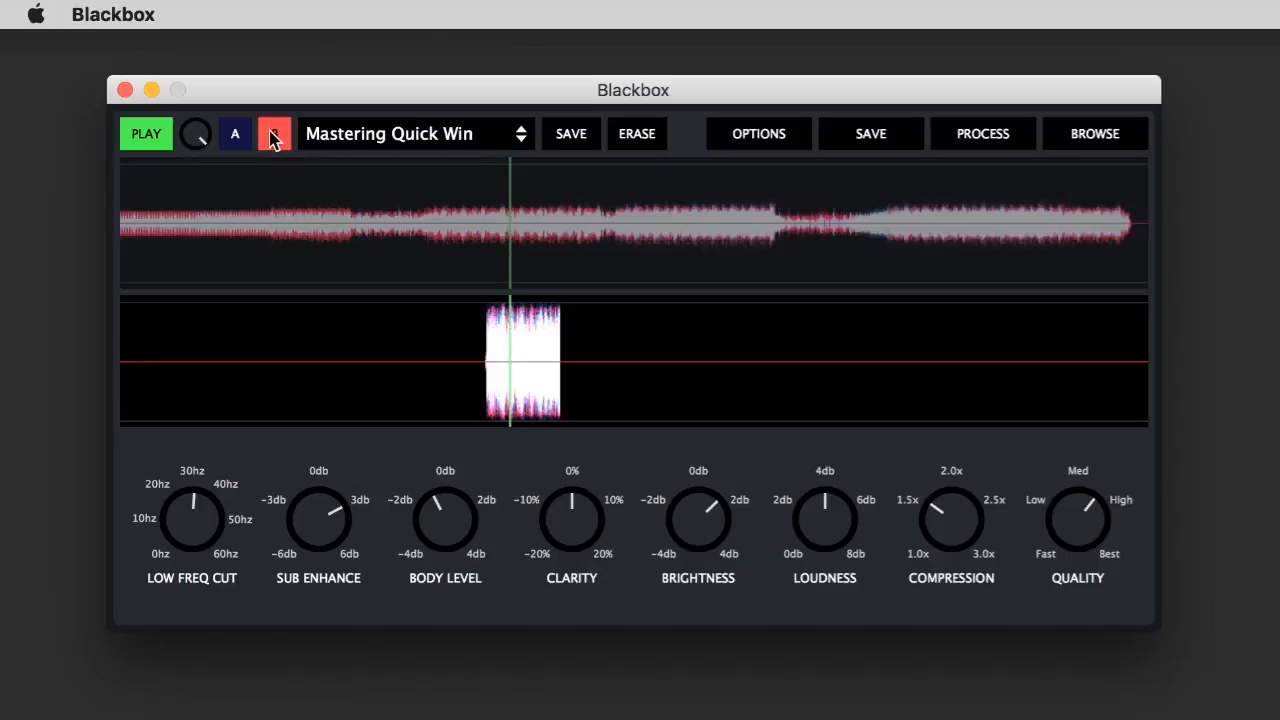
{"action": "left_click", "coordinate": [235, 134]}
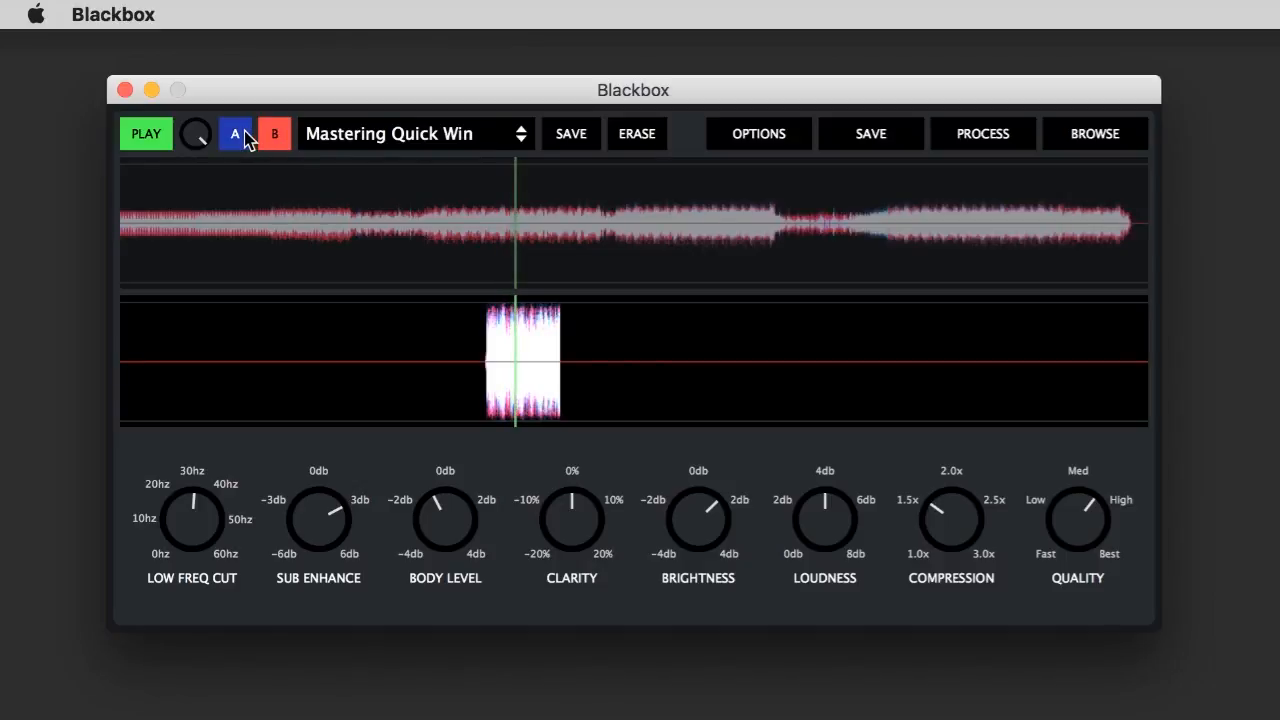